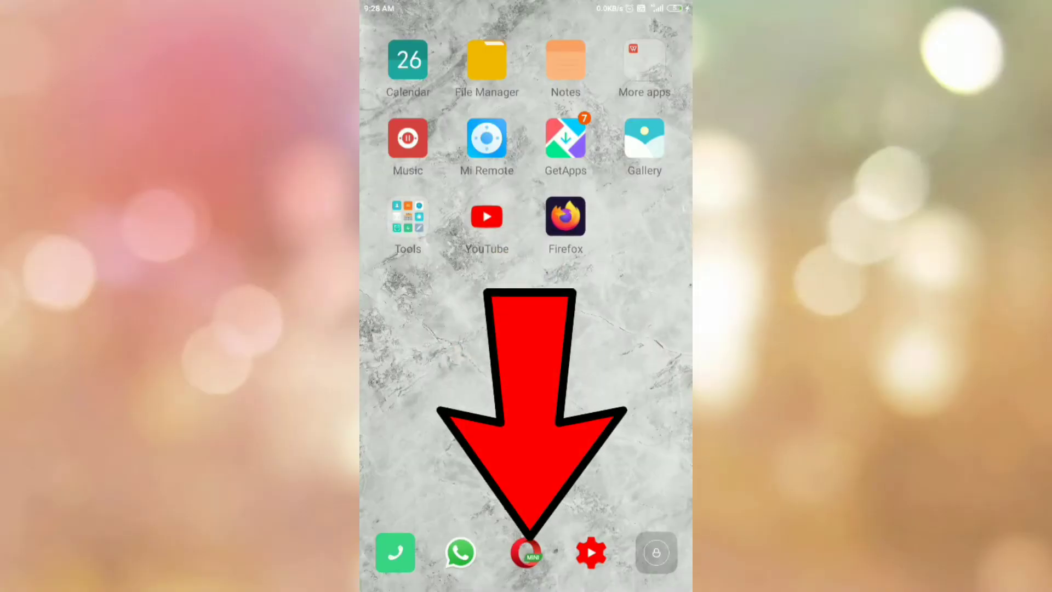
Launch Opera Mini from the home screen dock.
left_click(527, 552)
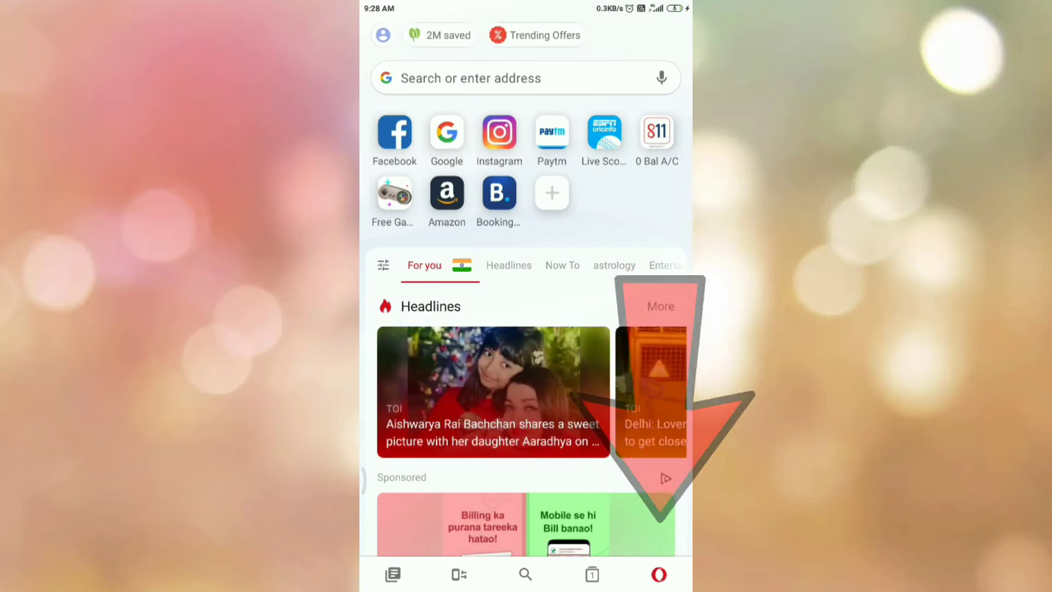
Go to Settings via the Opera menu's gear icon.
left_click(659, 573)
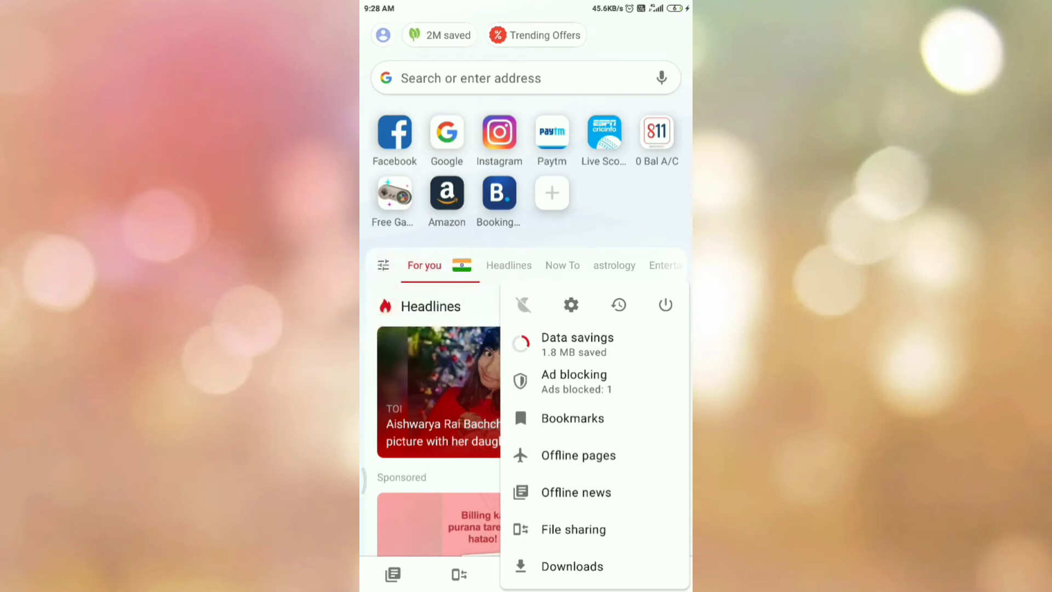
left_click(571, 305)
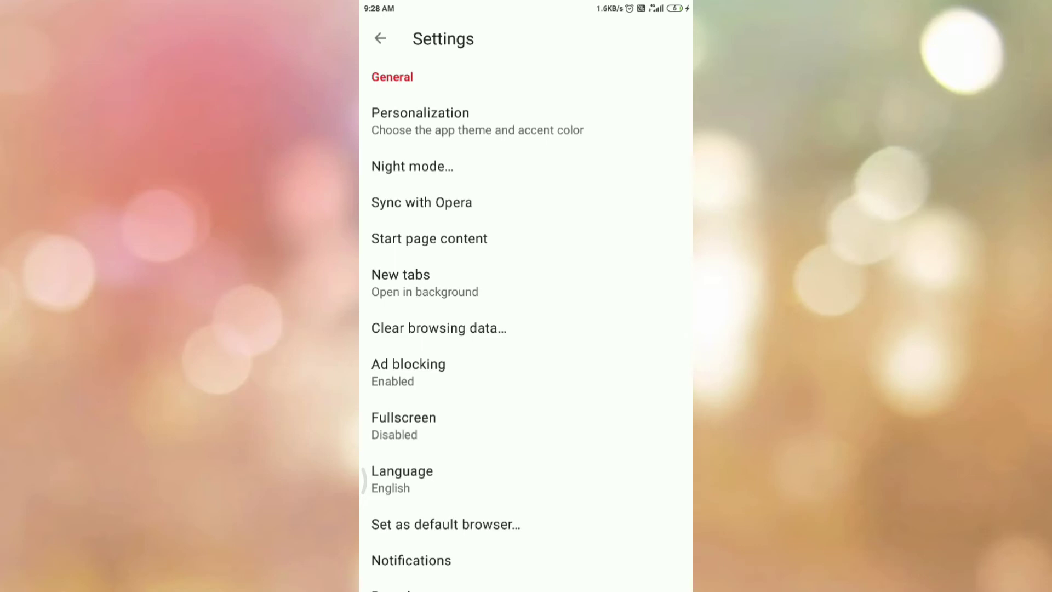
Switch the Enabled toggle on in the Night mode dialog.
left_click(410, 167)
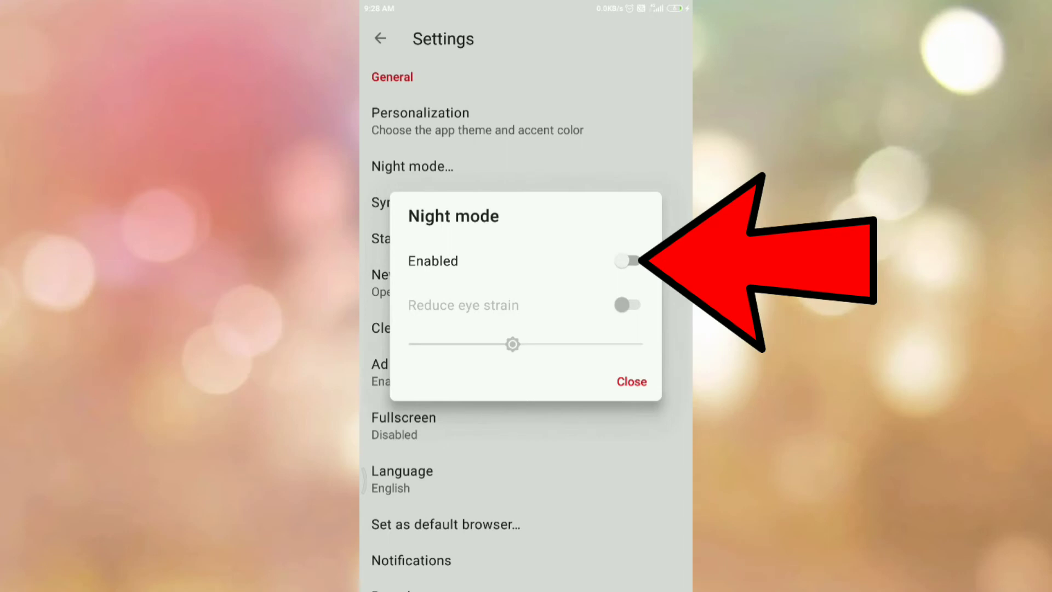
left_click(627, 260)
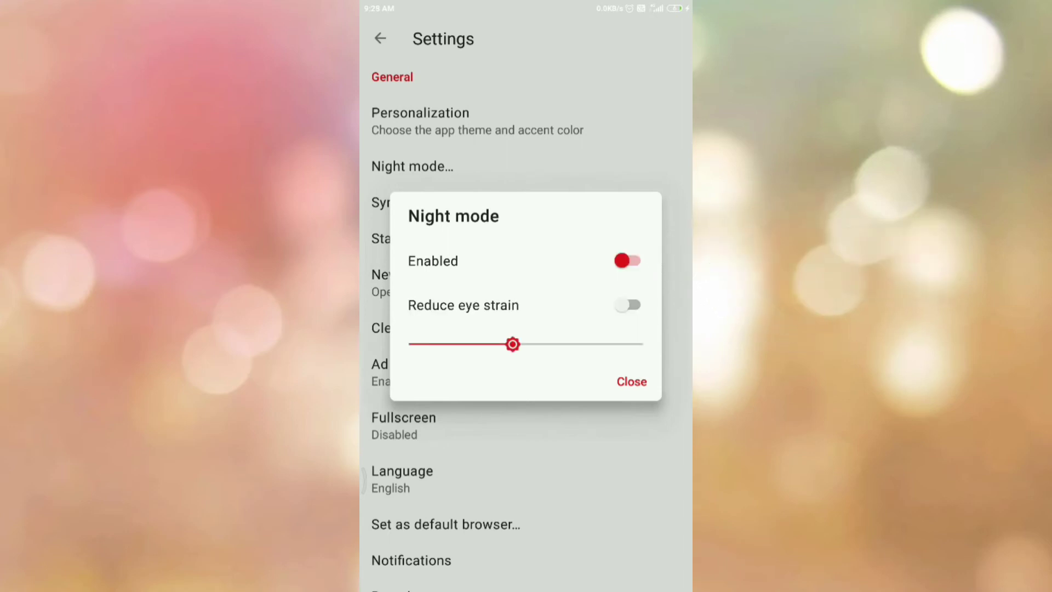
left_click(625, 260)
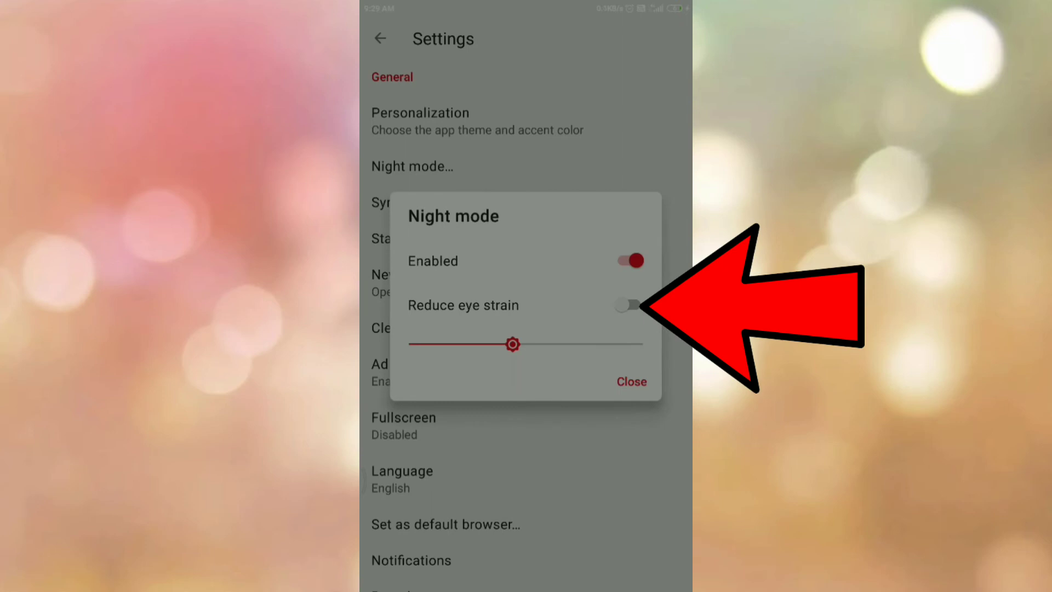
Switch on Reduce eye strain for a warm amber tint.
left_click(629, 382)
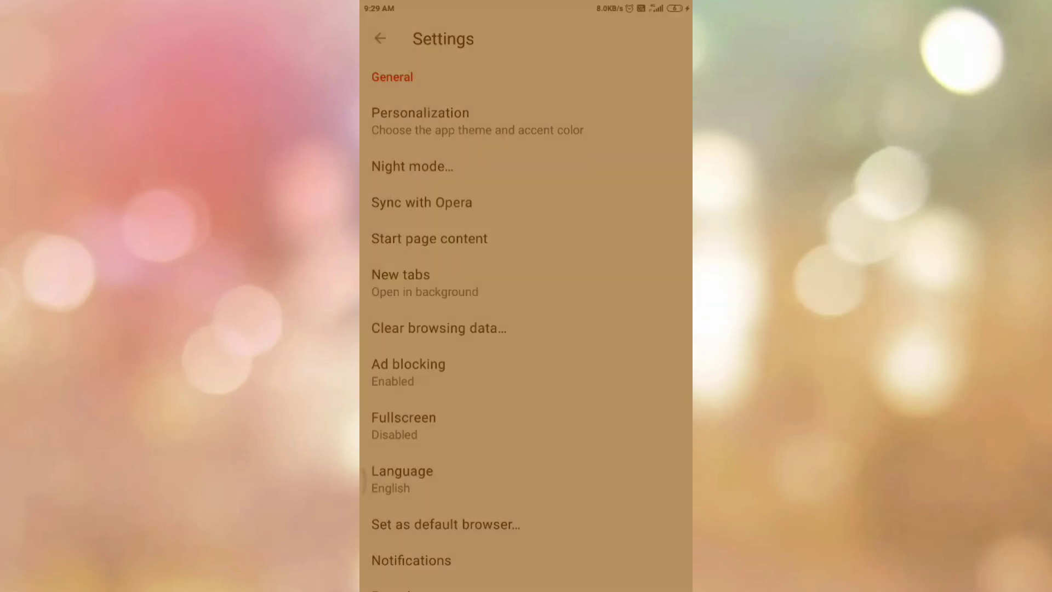